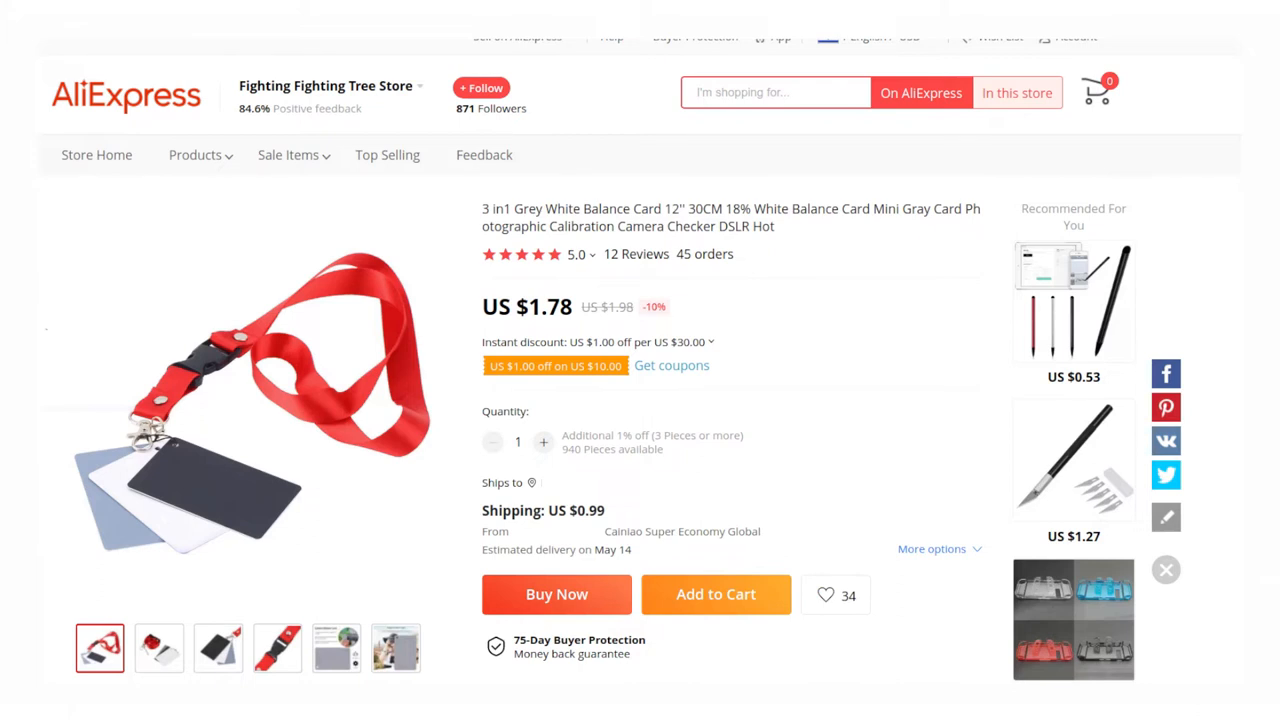
# Step: Leave the AliExpress grey card listing and return to the OBS Studio main window
pyautogui.click(452, 712)
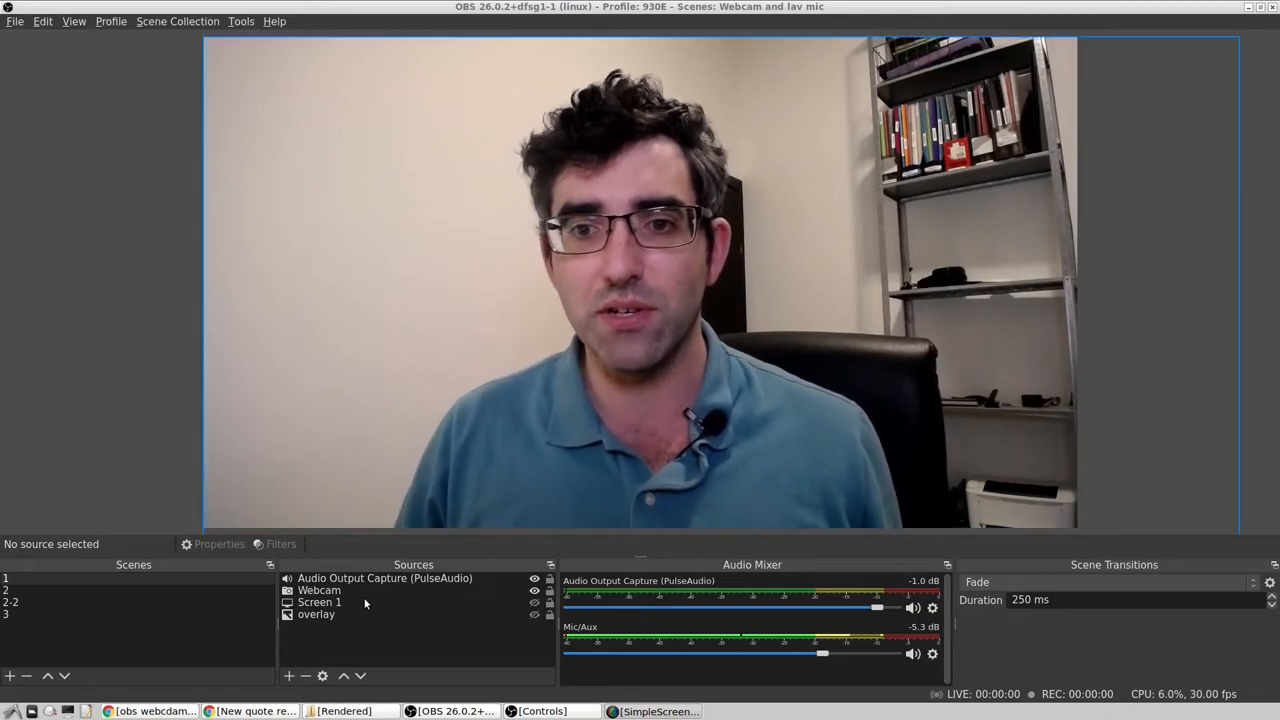
# Step: Bring up the Webcam source's properties showing its camera controls
pyautogui.click(320, 590)
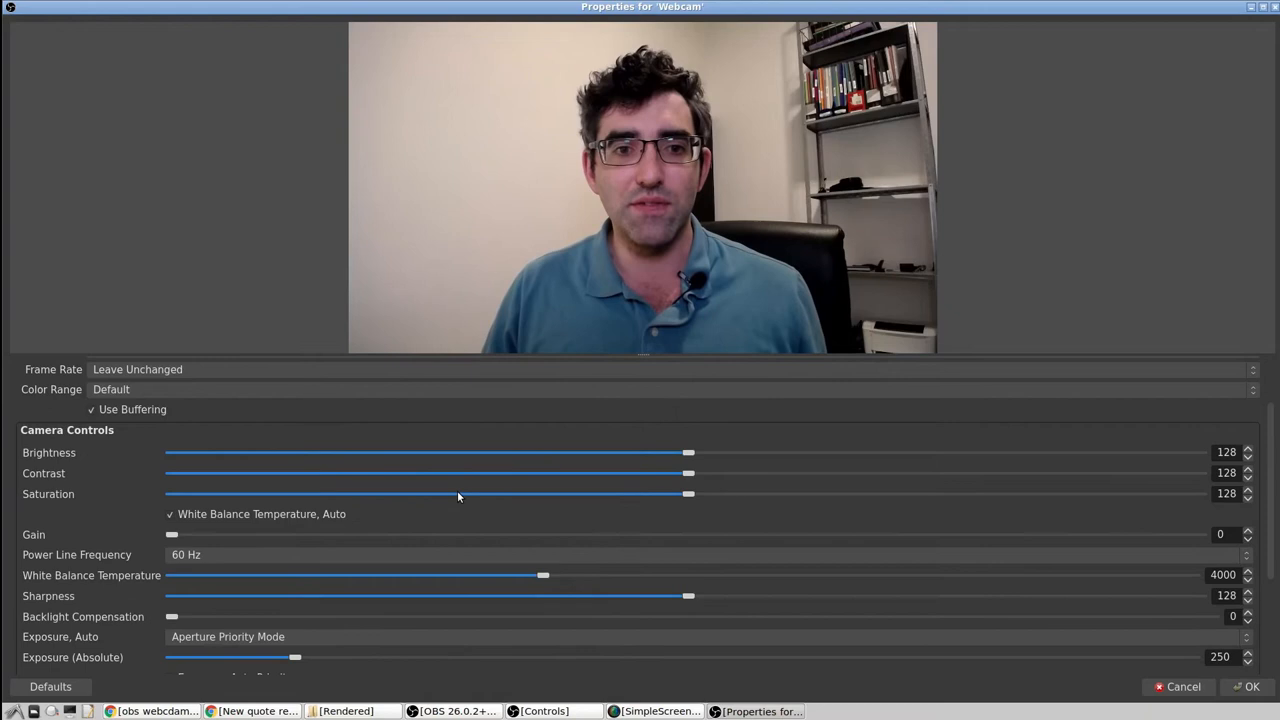
pyautogui.moveTo(292, 508)
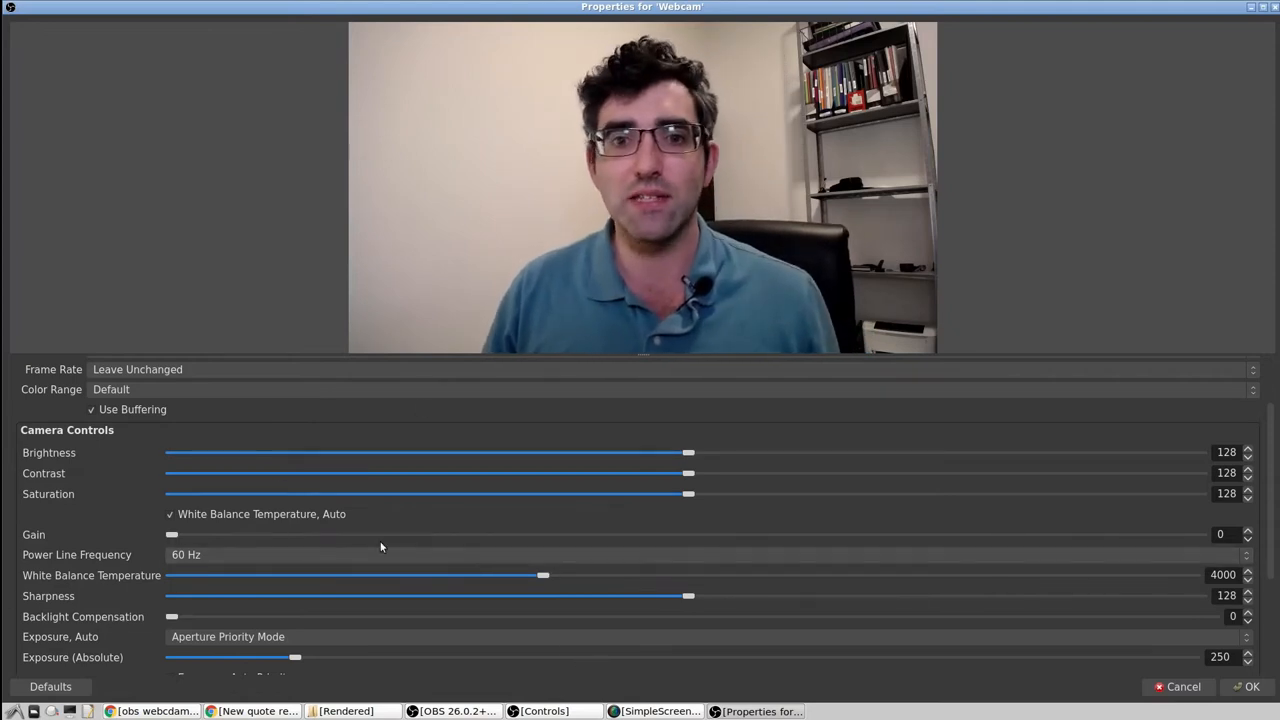
pyautogui.moveTo(300, 516)
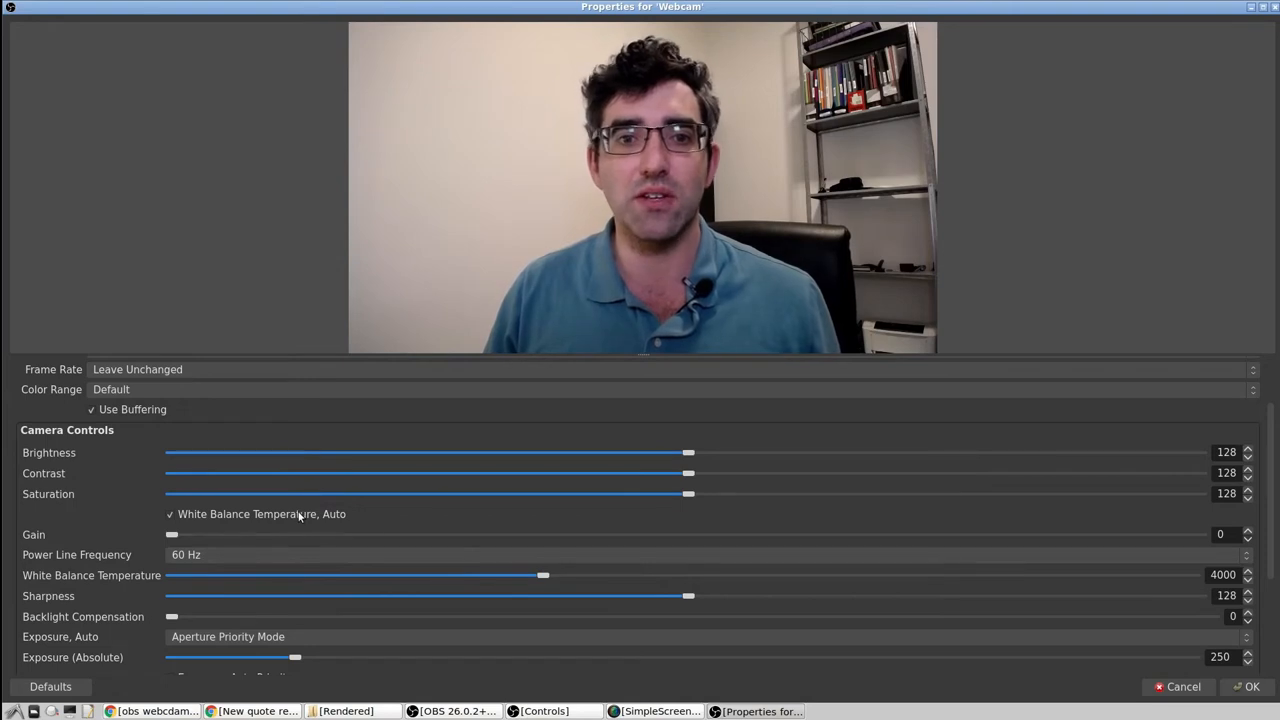
# Step: Disable 'White Balance Temperature, Auto' and nudge Saturation up then back to about 127
pyautogui.click(170, 512)
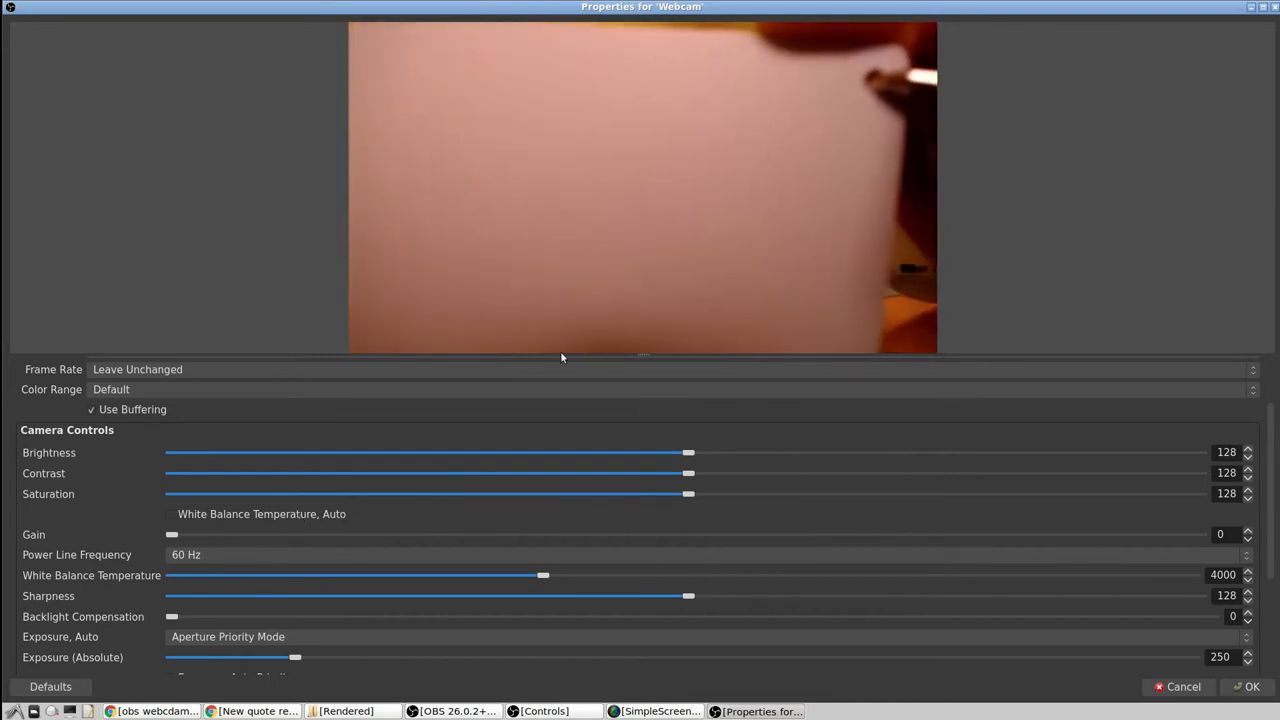
pyautogui.moveTo(688, 492); pyautogui.dragTo(700, 492)
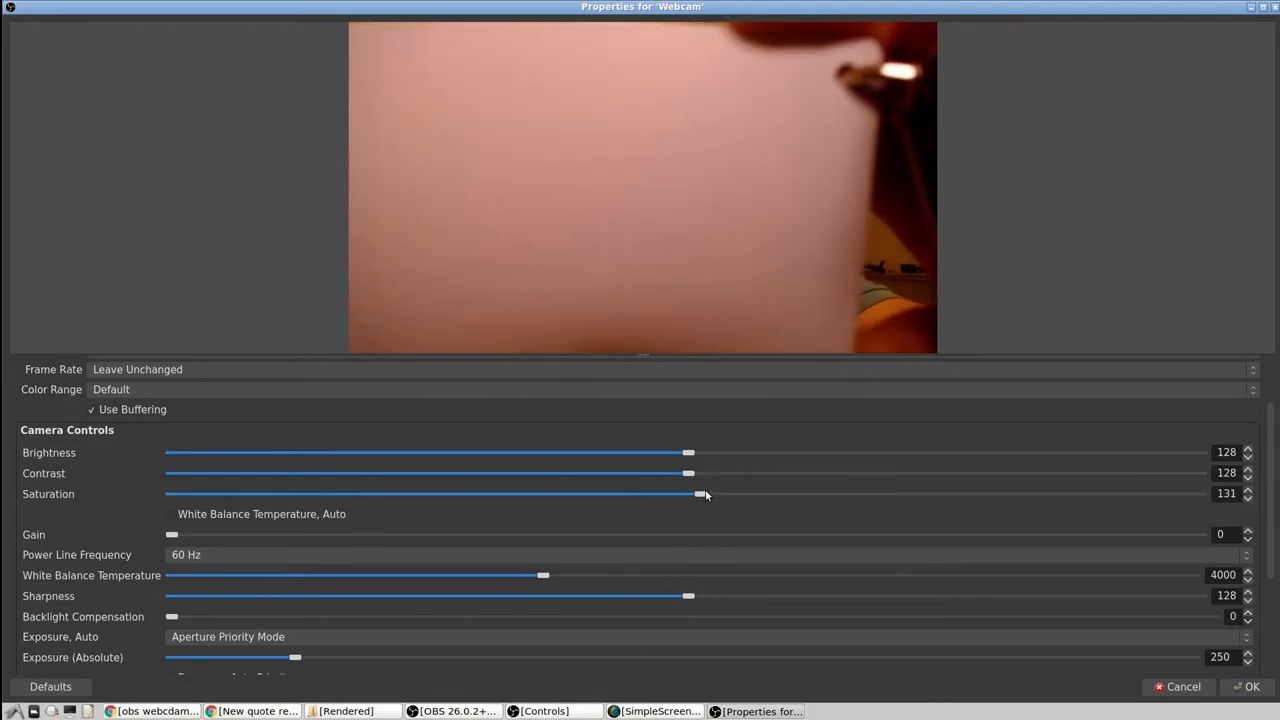
pyautogui.moveTo(700, 492); pyautogui.dragTo(820, 492)
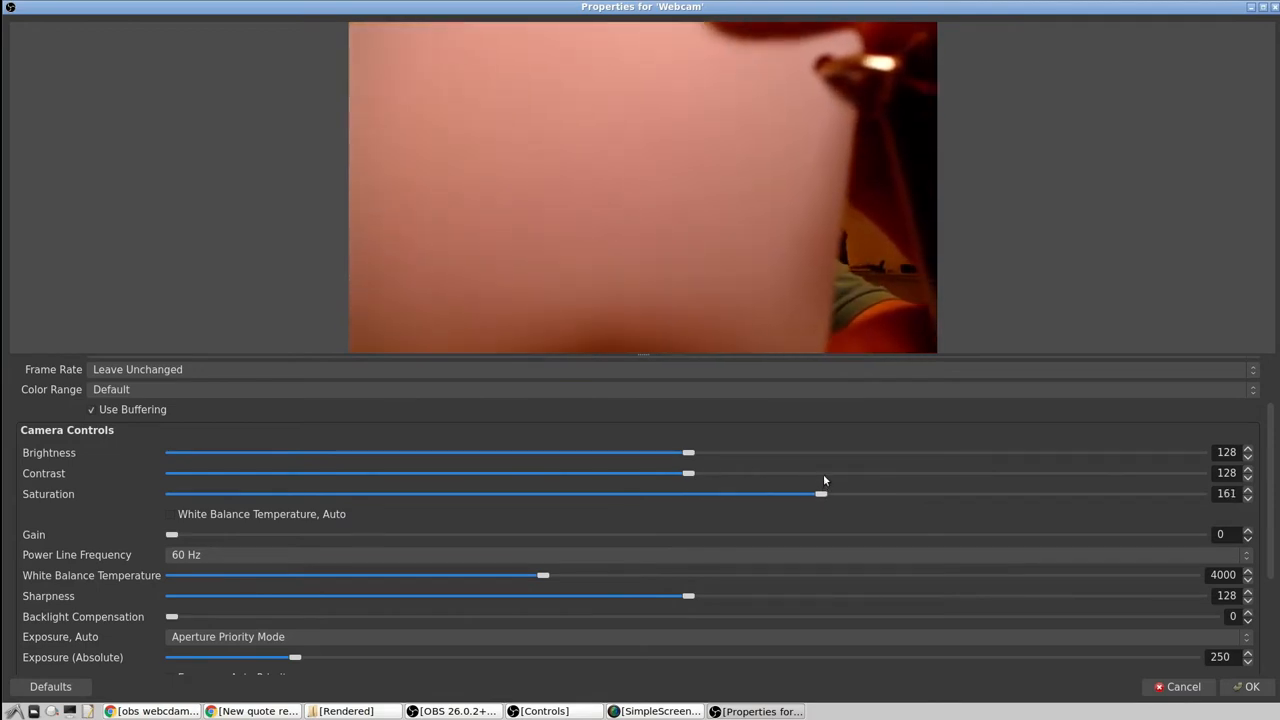
pyautogui.moveTo(820, 492); pyautogui.dragTo(684, 492)
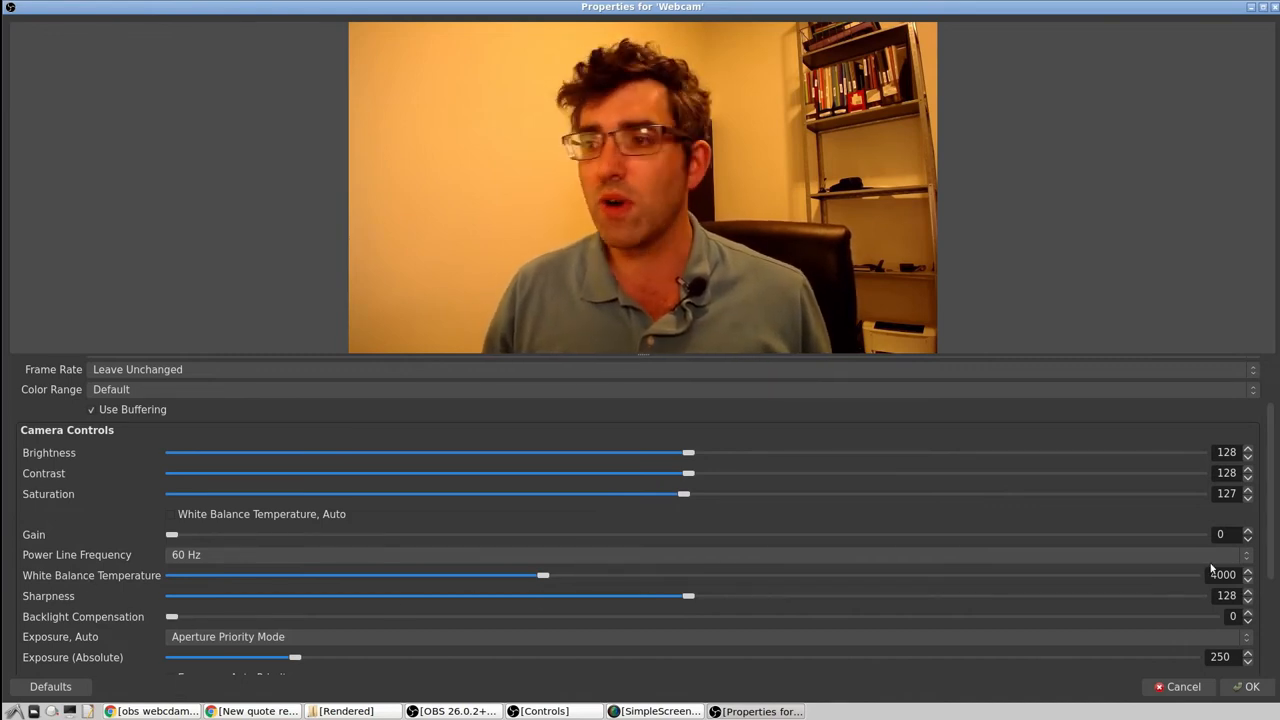
pyautogui.moveTo(824, 580)
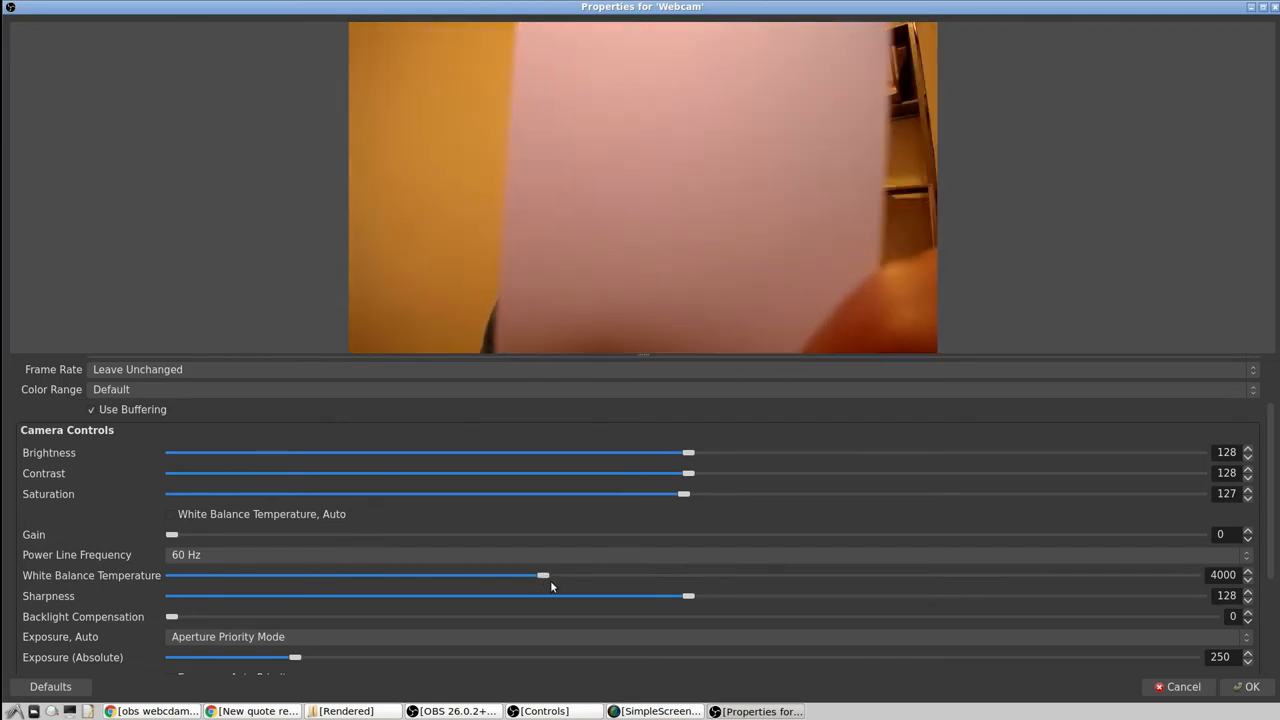
# Step: Lower the White Balance Temperature gradually from about 3776 down to roughly 3008
pyautogui.moveTo(544, 576); pyautogui.dragTo(504, 576)
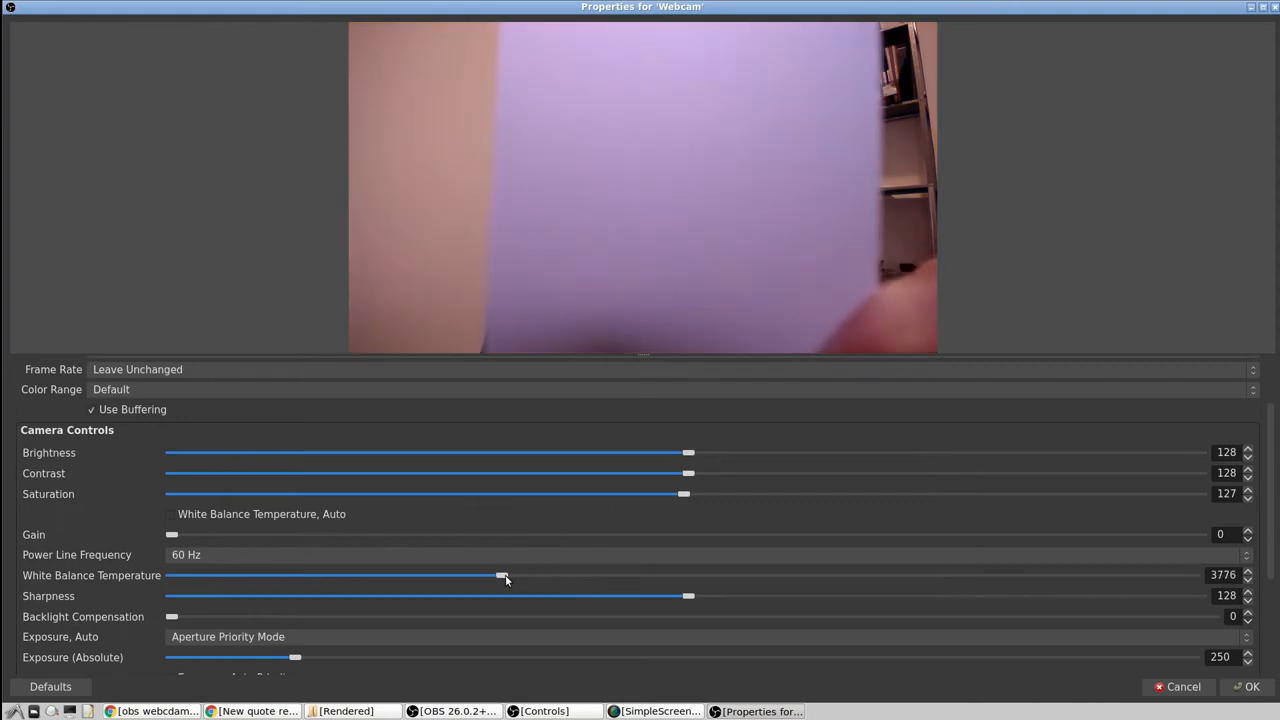
pyautogui.moveTo(504, 576); pyautogui.dragTo(444, 576)
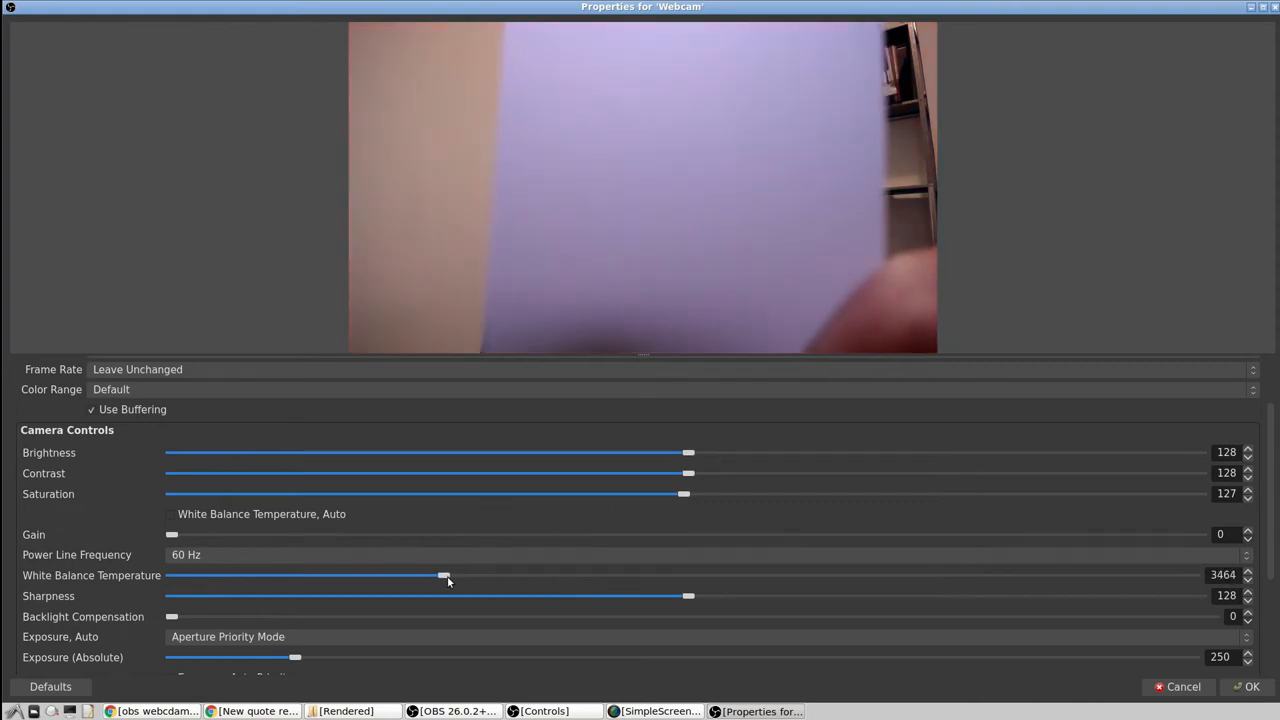
pyautogui.moveTo(444, 576); pyautogui.dragTo(392, 576)
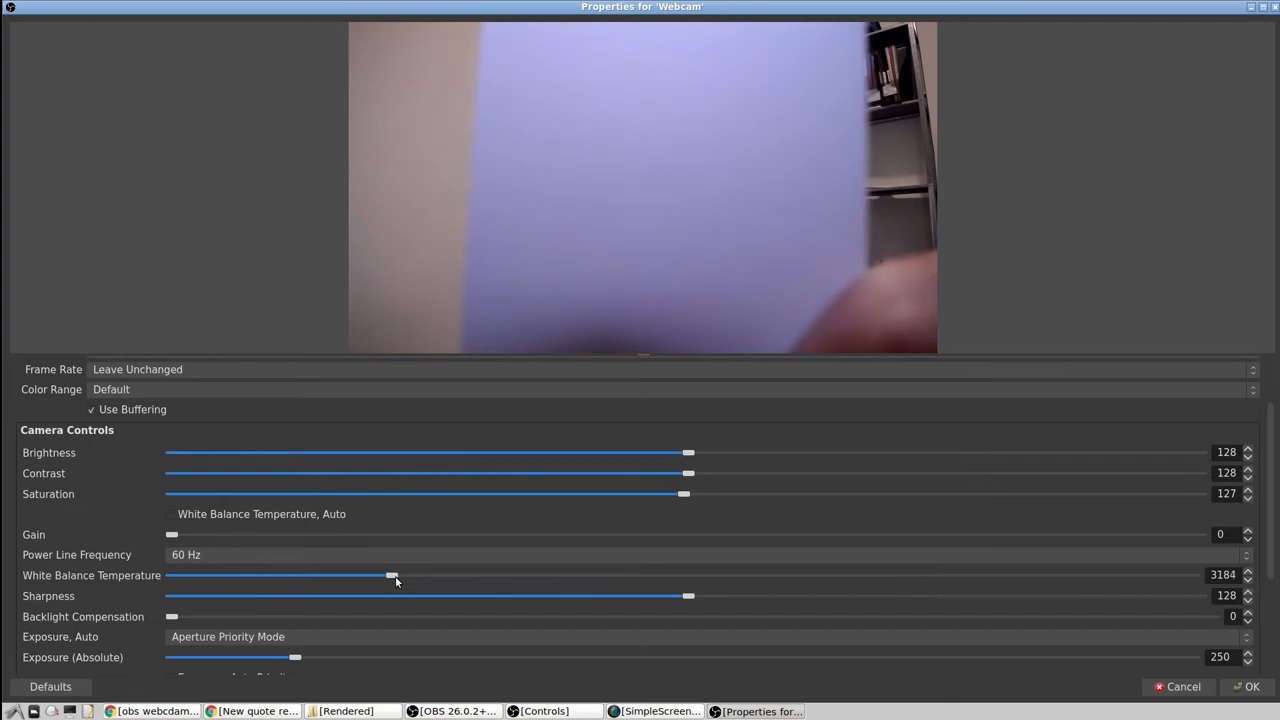
pyautogui.moveTo(392, 576); pyautogui.dragTo(368, 576)
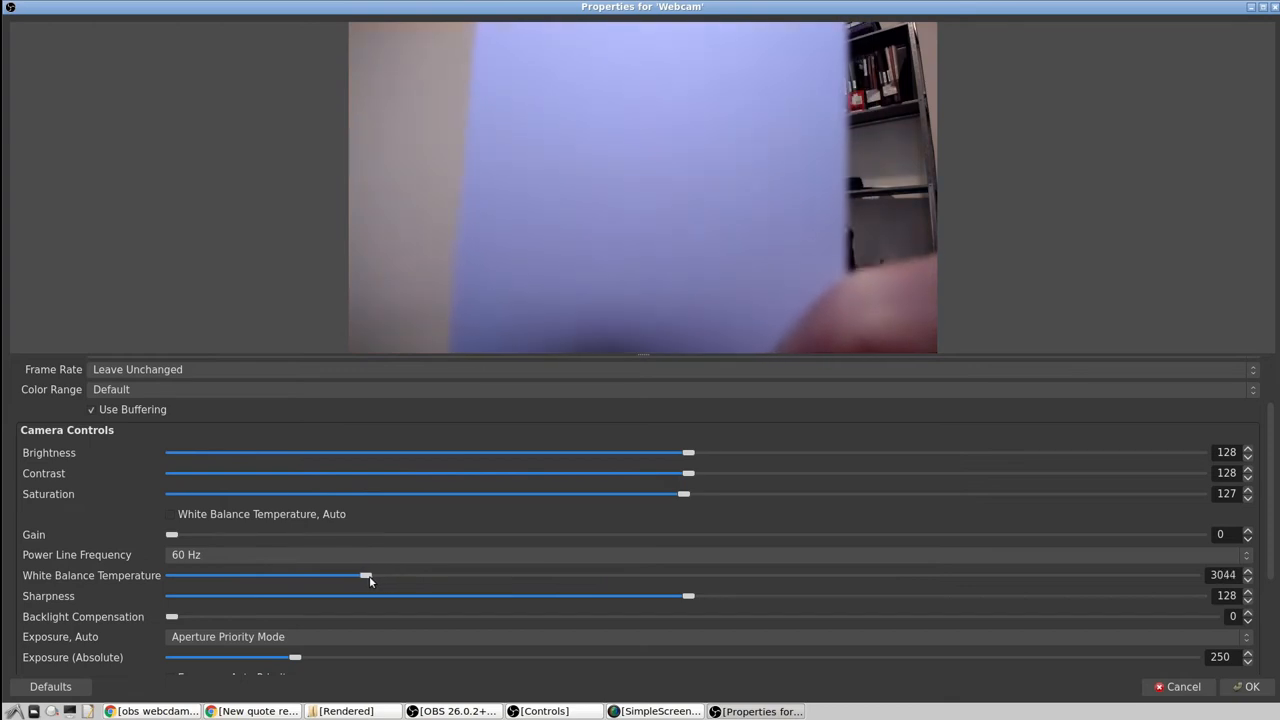
pyautogui.moveTo(366, 576); pyautogui.dragTo(360, 576)
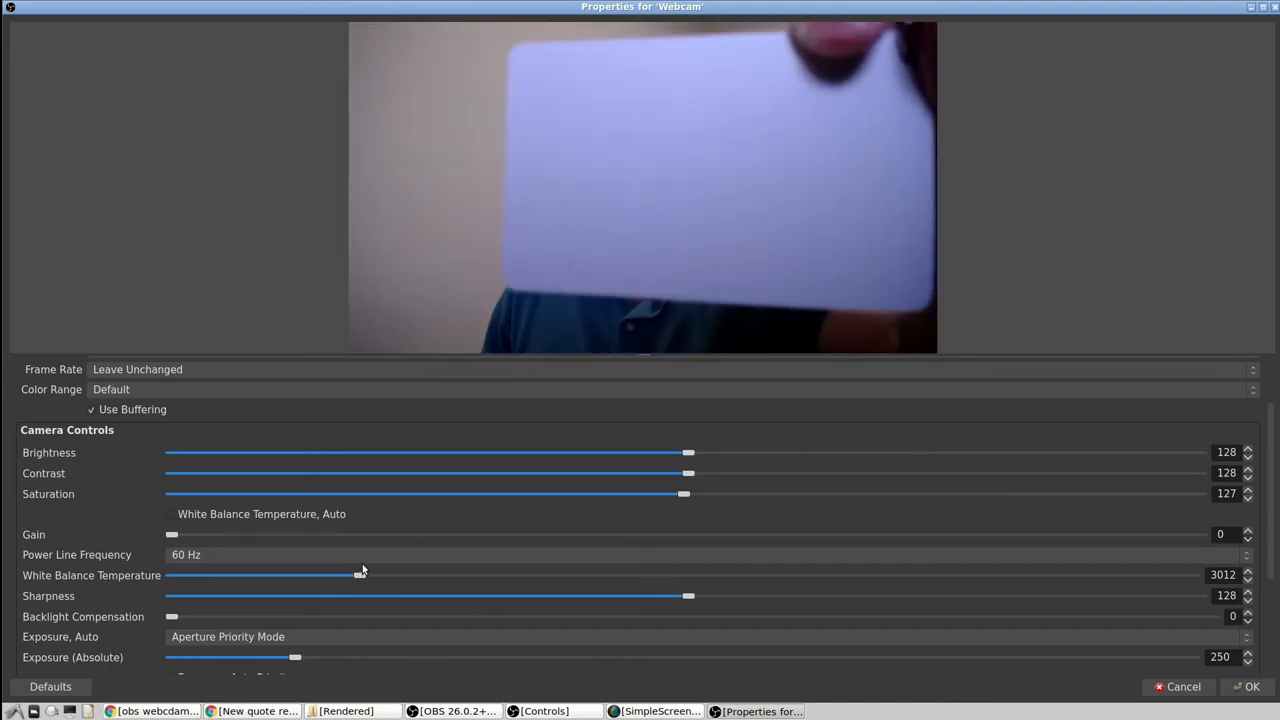
pyautogui.moveTo(360, 576); pyautogui.dragTo(356, 576)
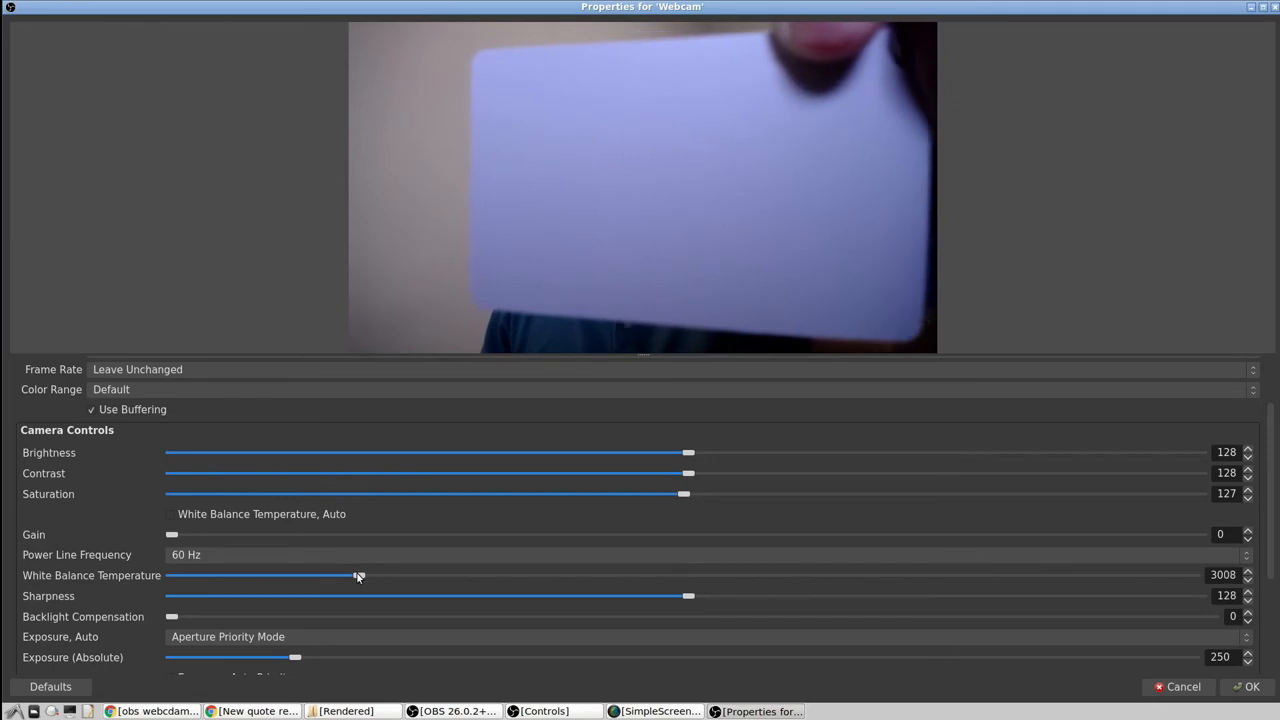
# Step: Sweep the temperature to its minimum and back up, settling at 2886 for a neutral white card
pyautogui.moveTo(356, 576); pyautogui.dragTo(232, 576)
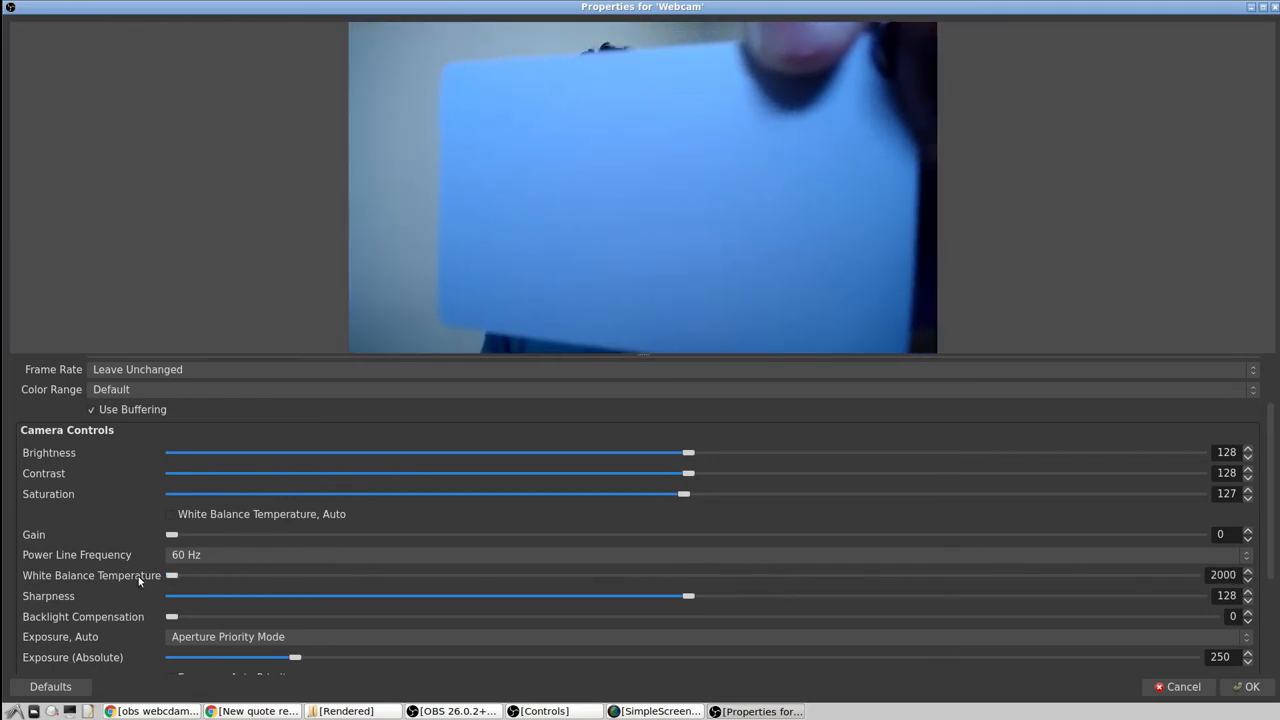
pyautogui.moveTo(172, 576); pyautogui.dragTo(258, 576)
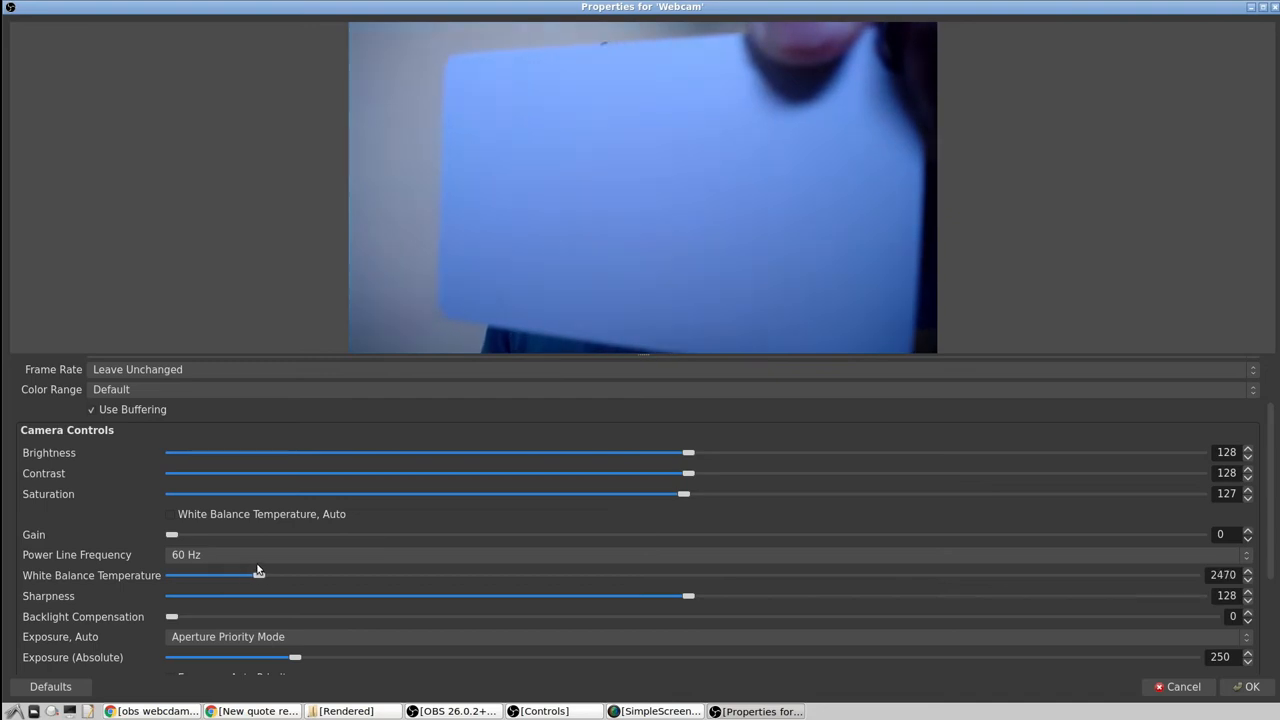
pyautogui.moveTo(260, 576); pyautogui.dragTo(376, 576)
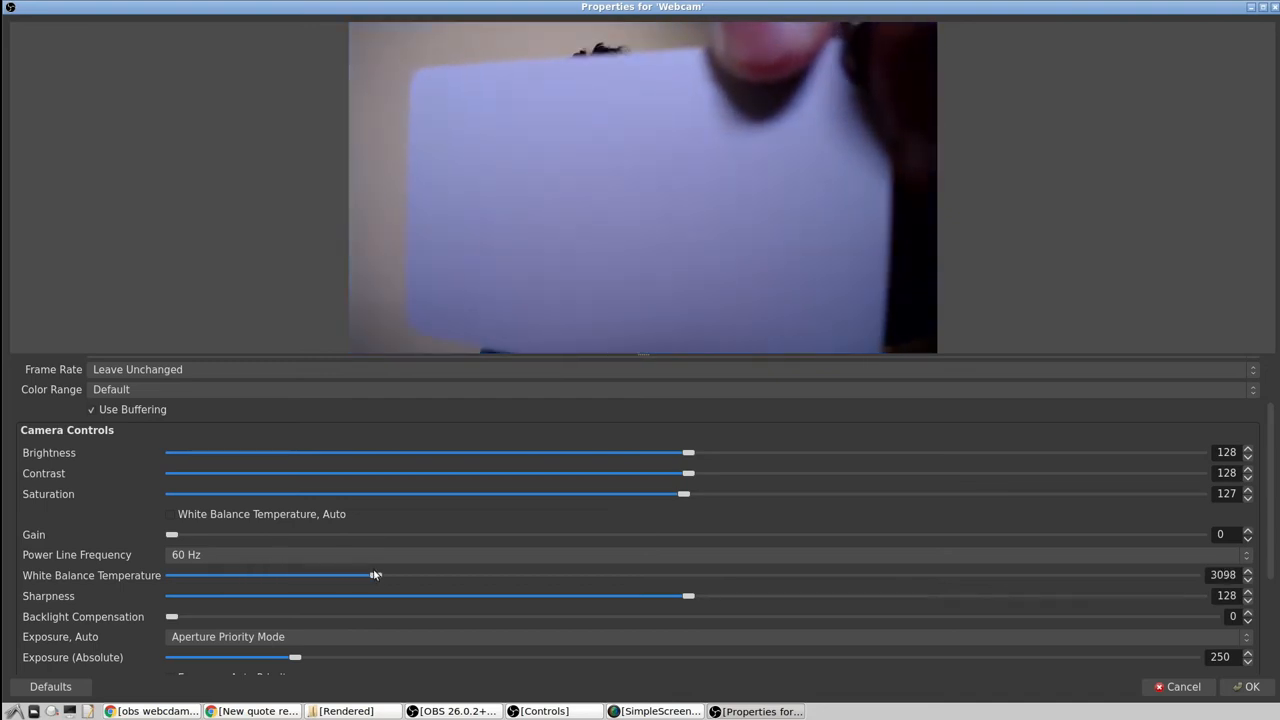
pyautogui.moveTo(376, 574); pyautogui.dragTo(336, 574)
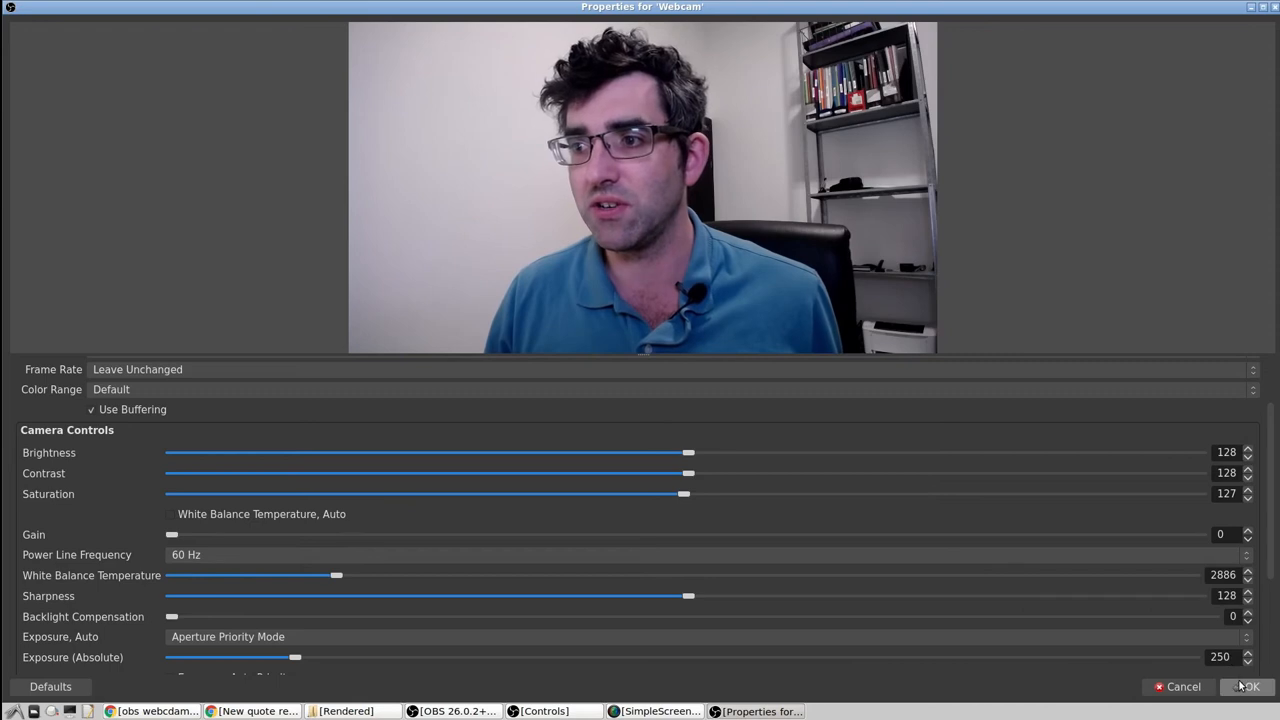
# Step: Confirm the Webcam properties with OK, keeping the new camera settings
pyautogui.click(1248, 686)
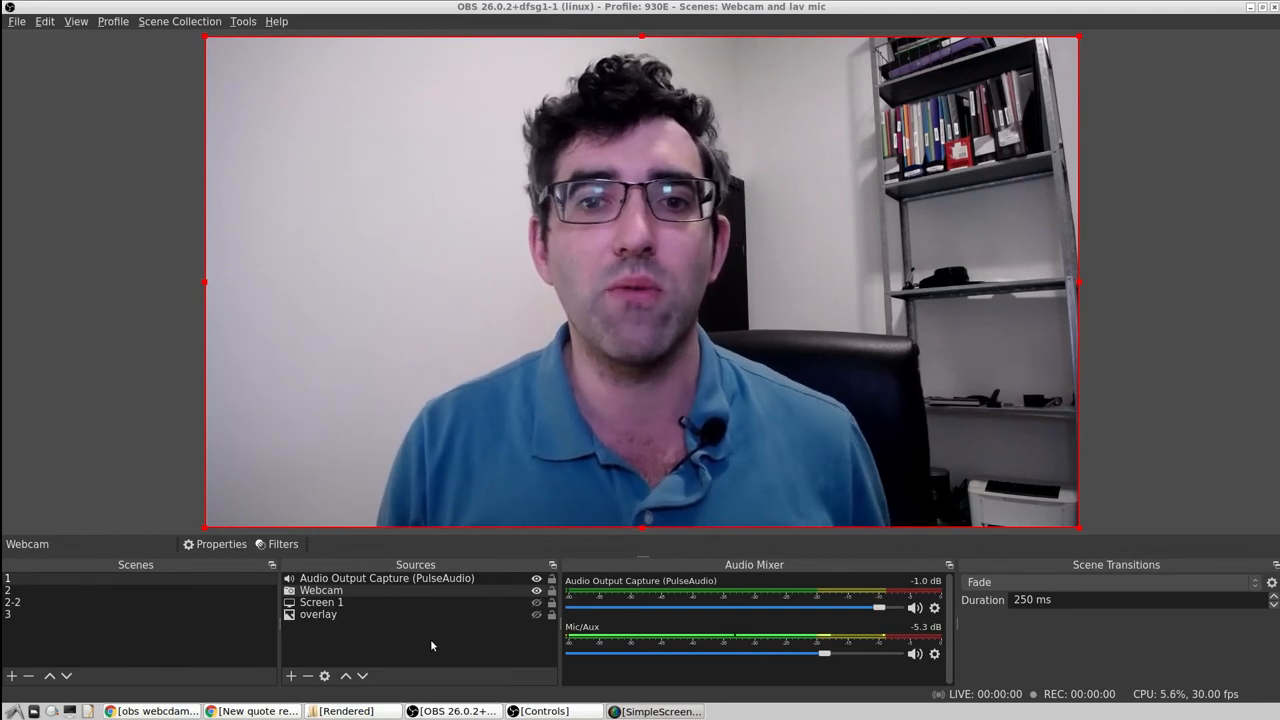
pyautogui.moveTo(420, 540)
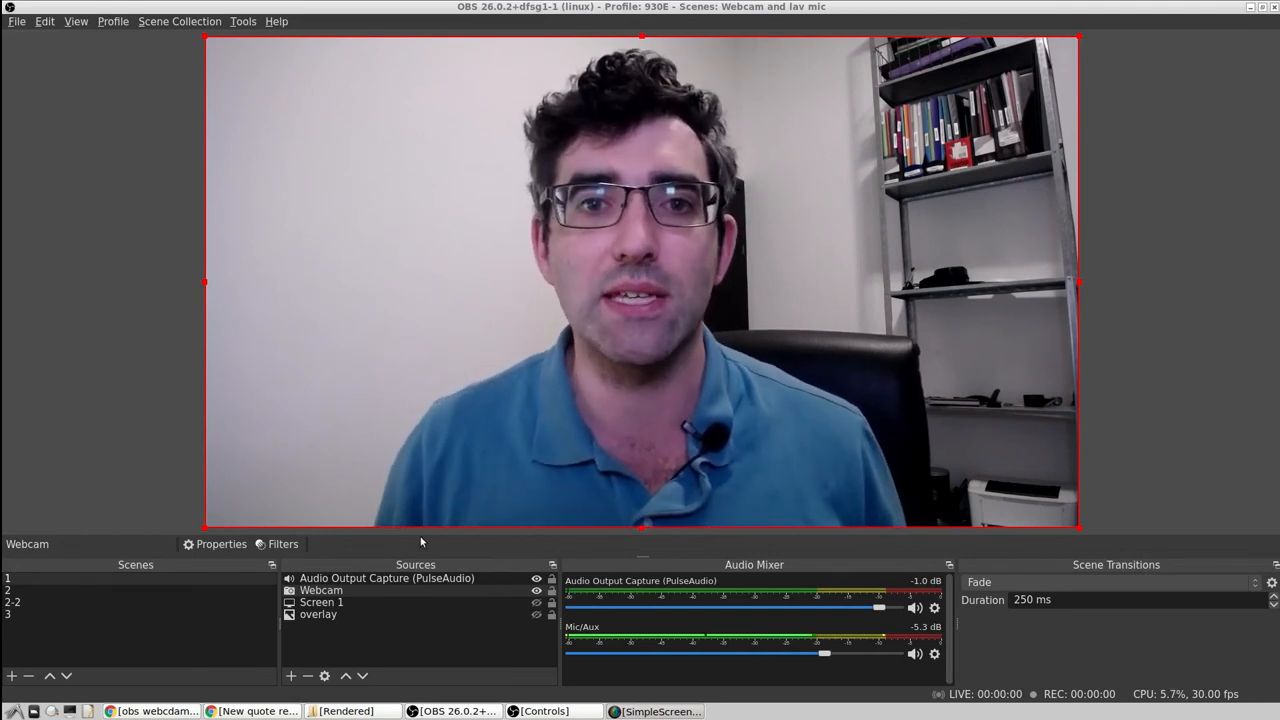